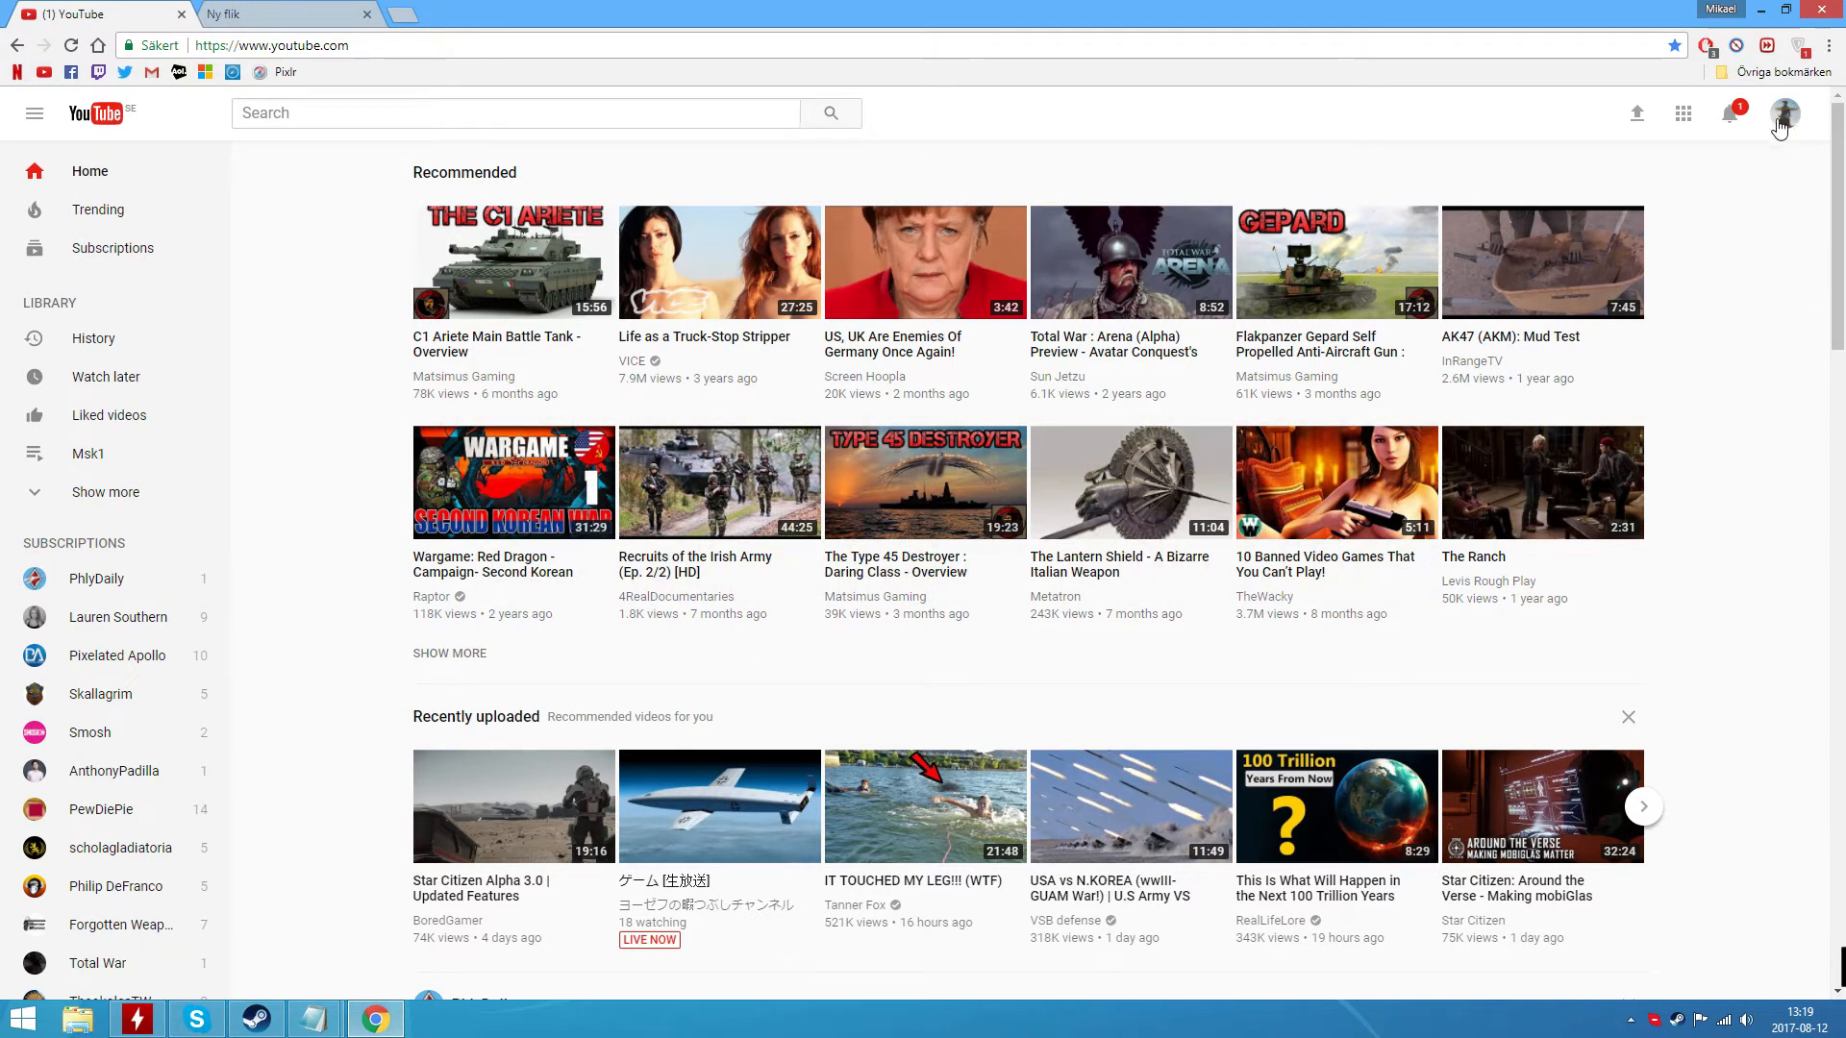
Restore classic YouTube from the account menu, submitting 'I prefer not to answer' as feedback.
left_click(1784, 114)
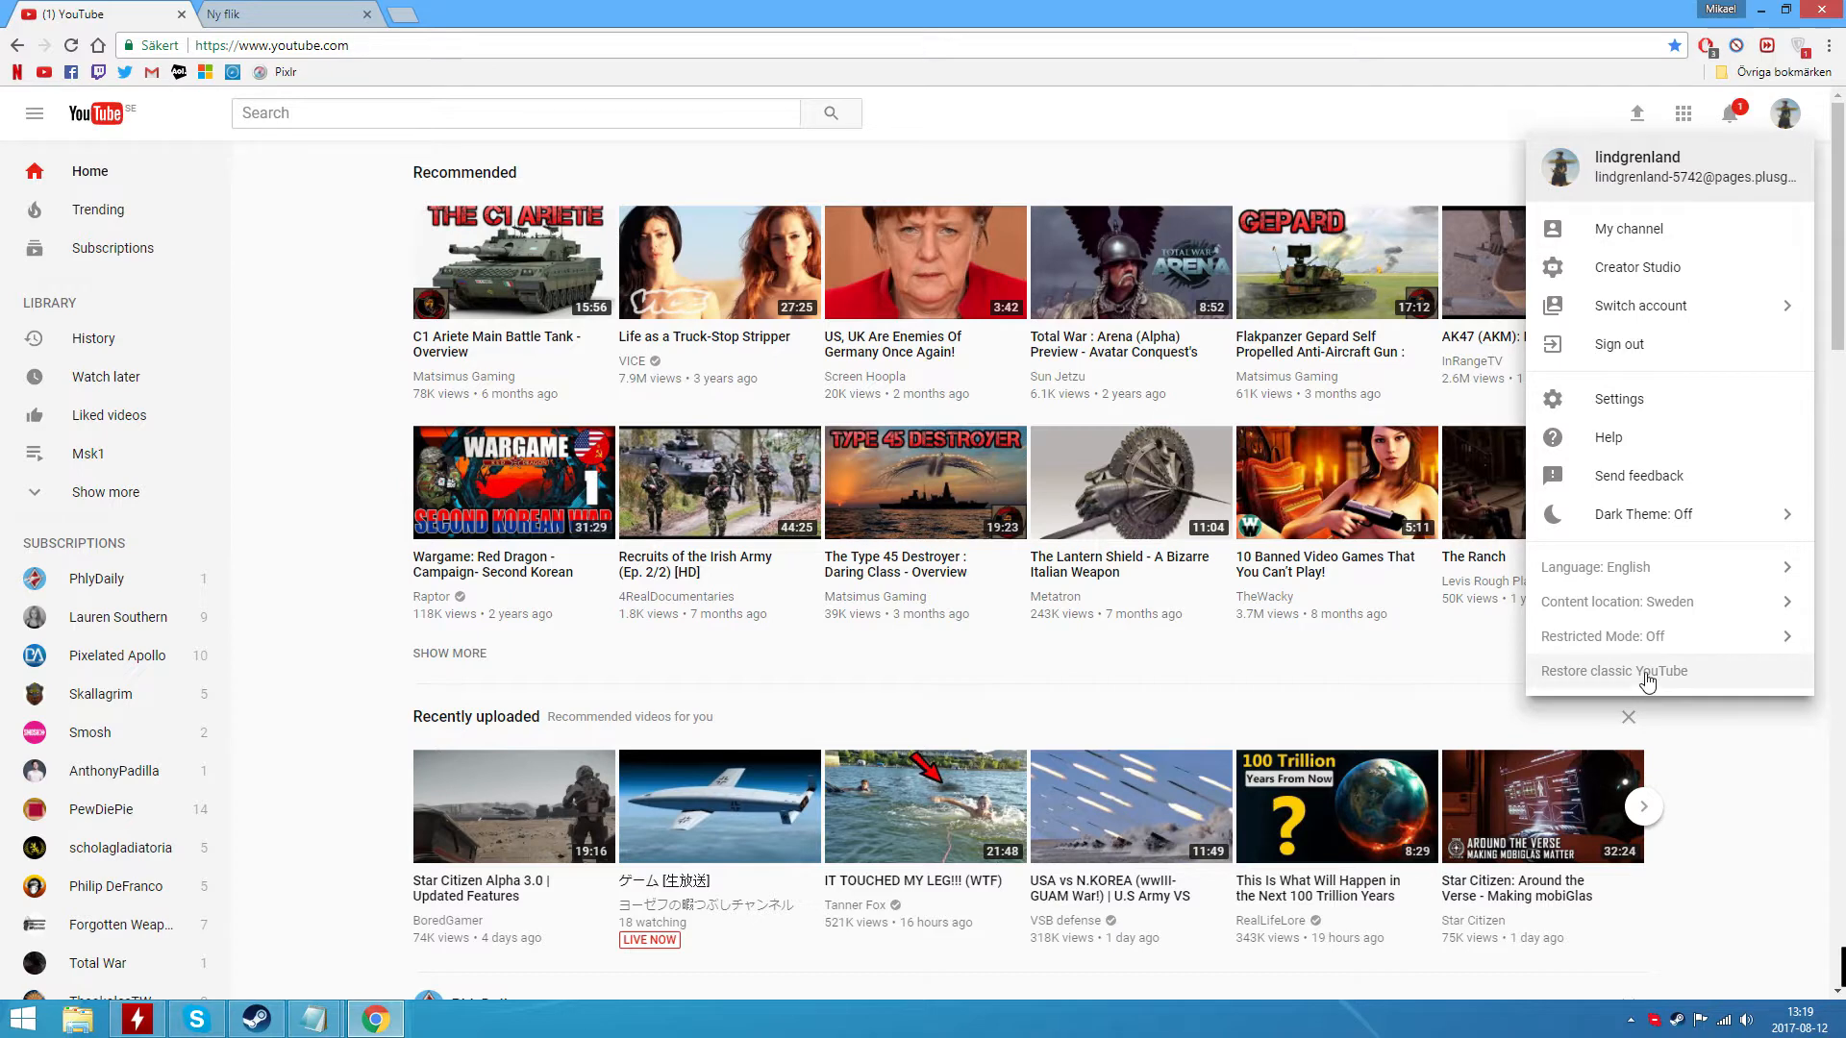
left_click(1613, 669)
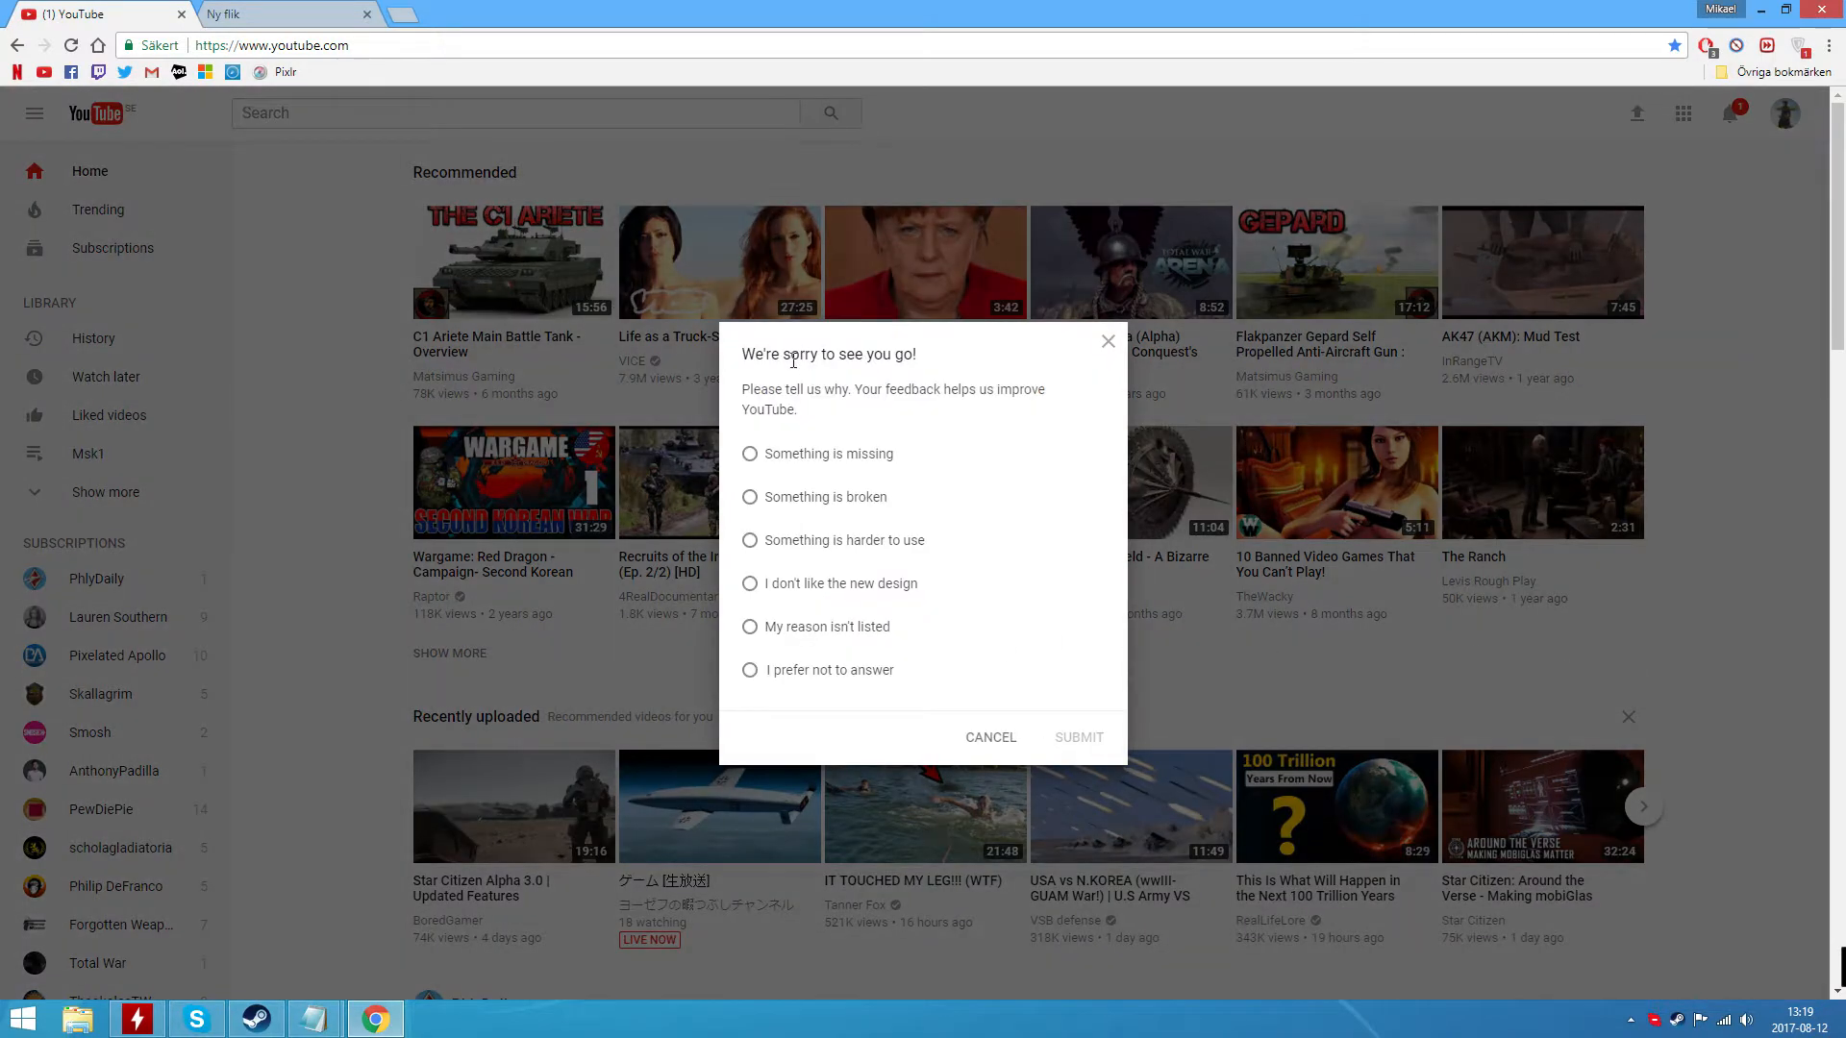
left_click(750, 669)
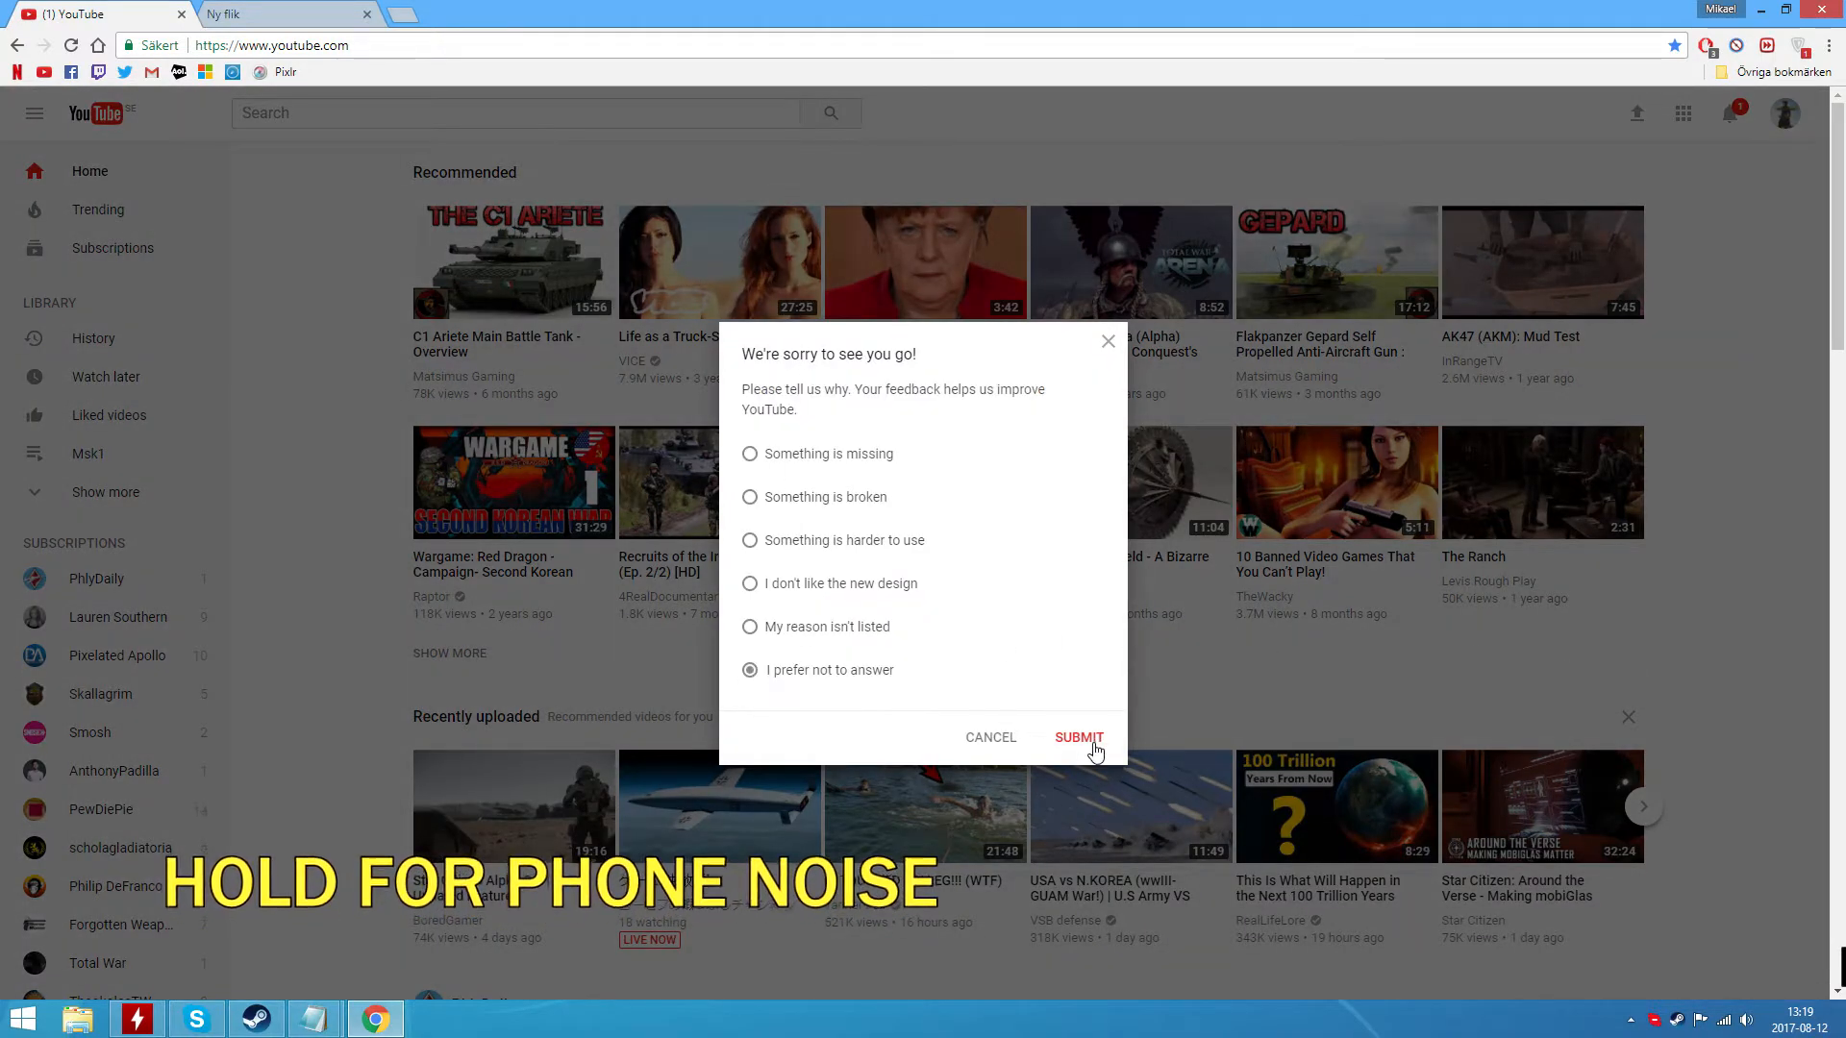
left_click(1077, 739)
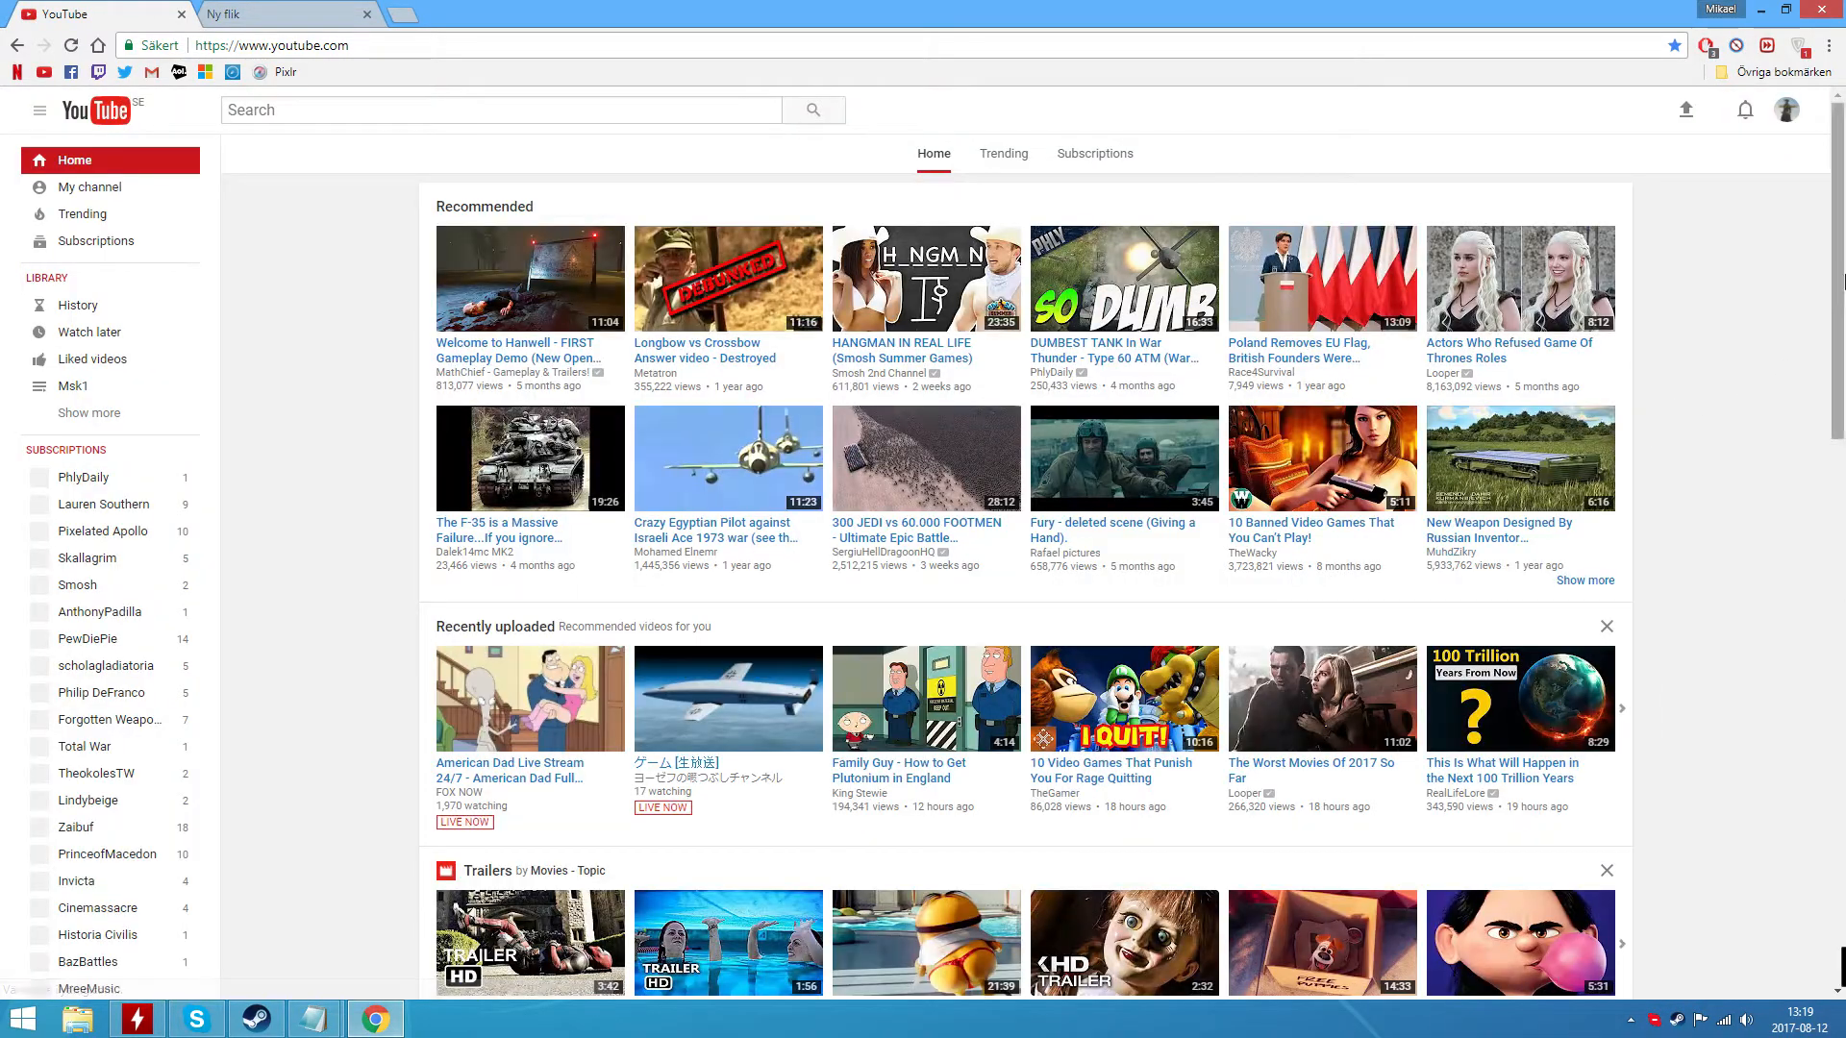
scroll("down", 3)
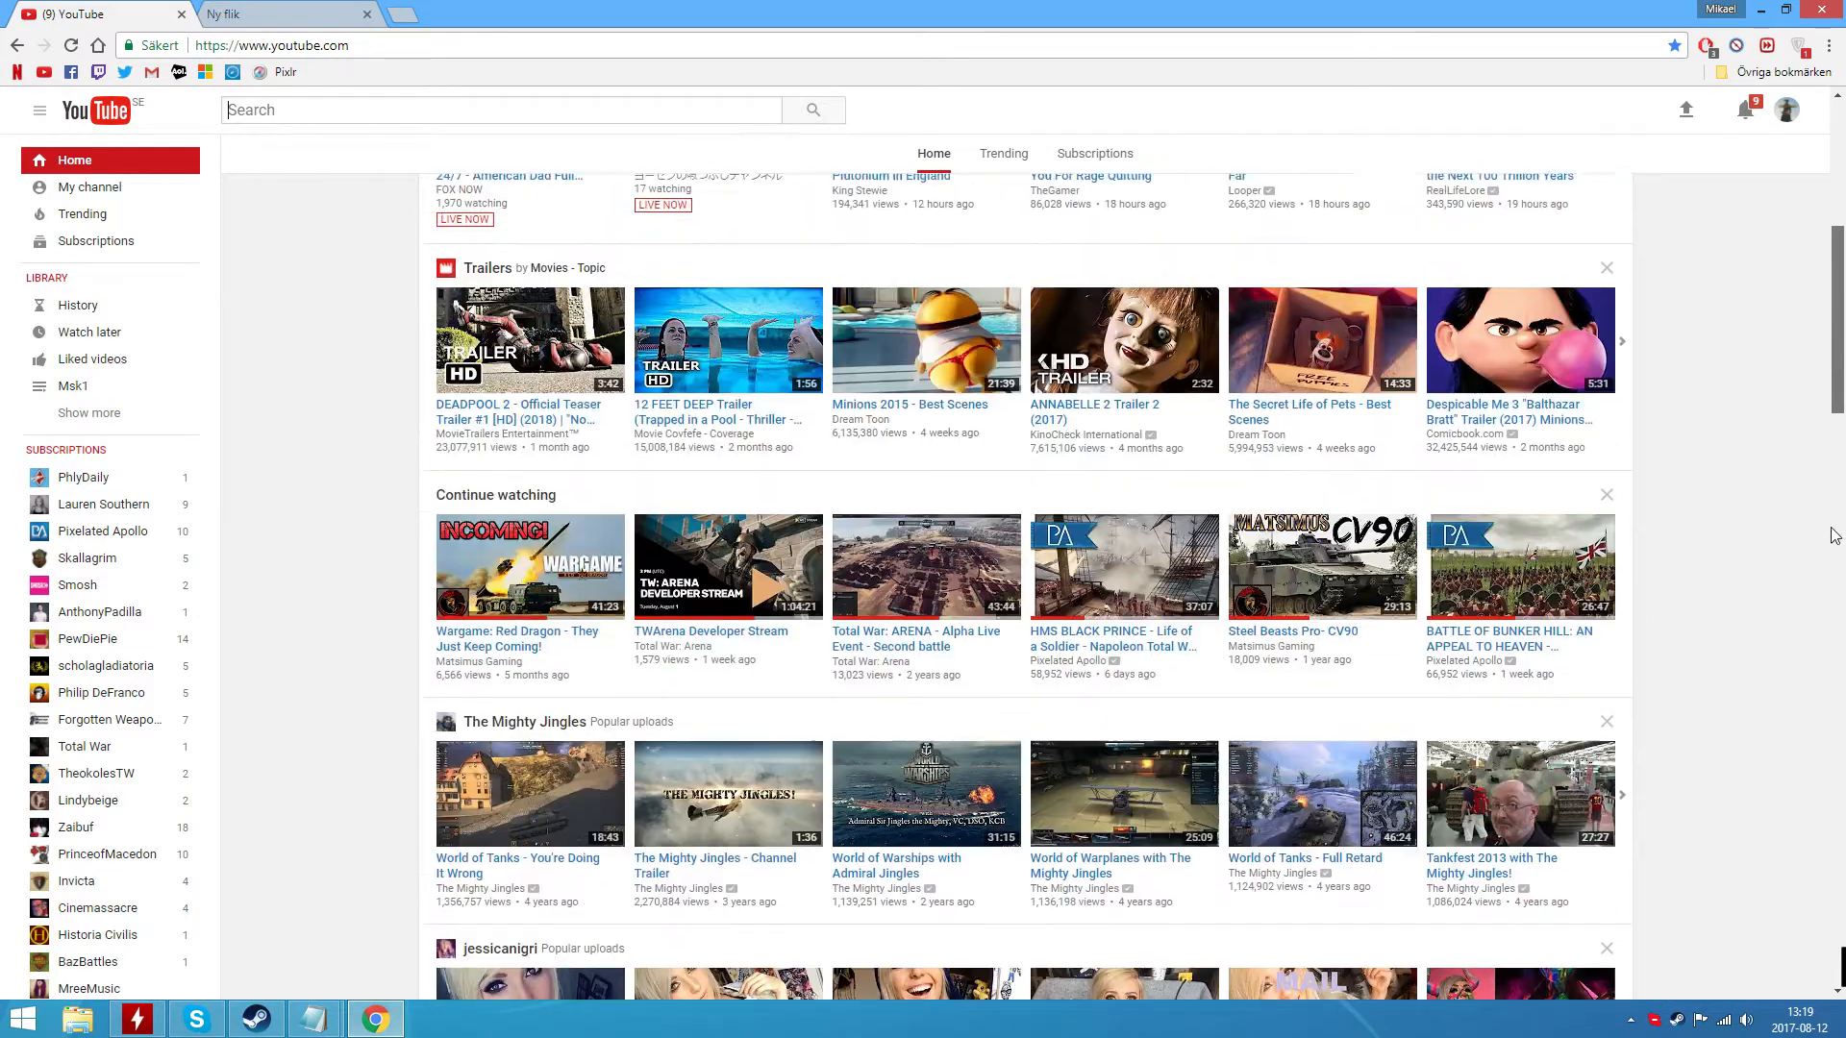
scroll("down", 3)
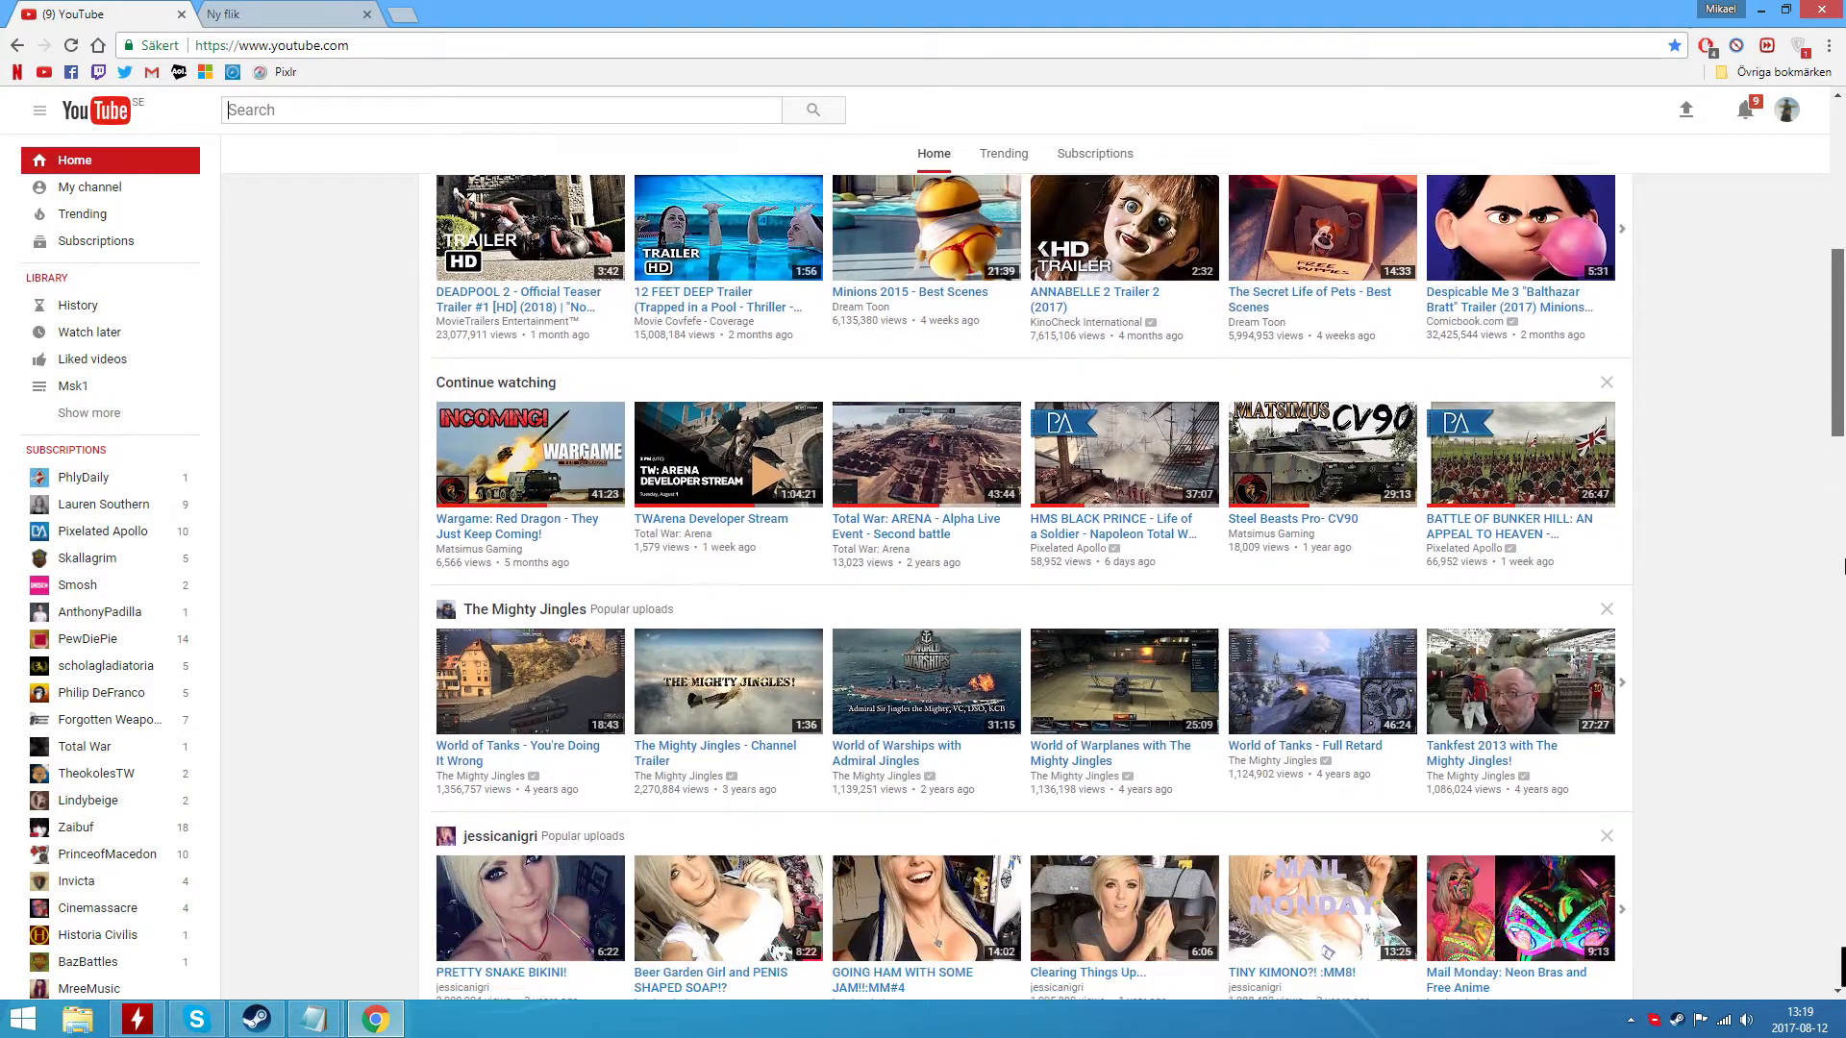
scroll("down", 3)
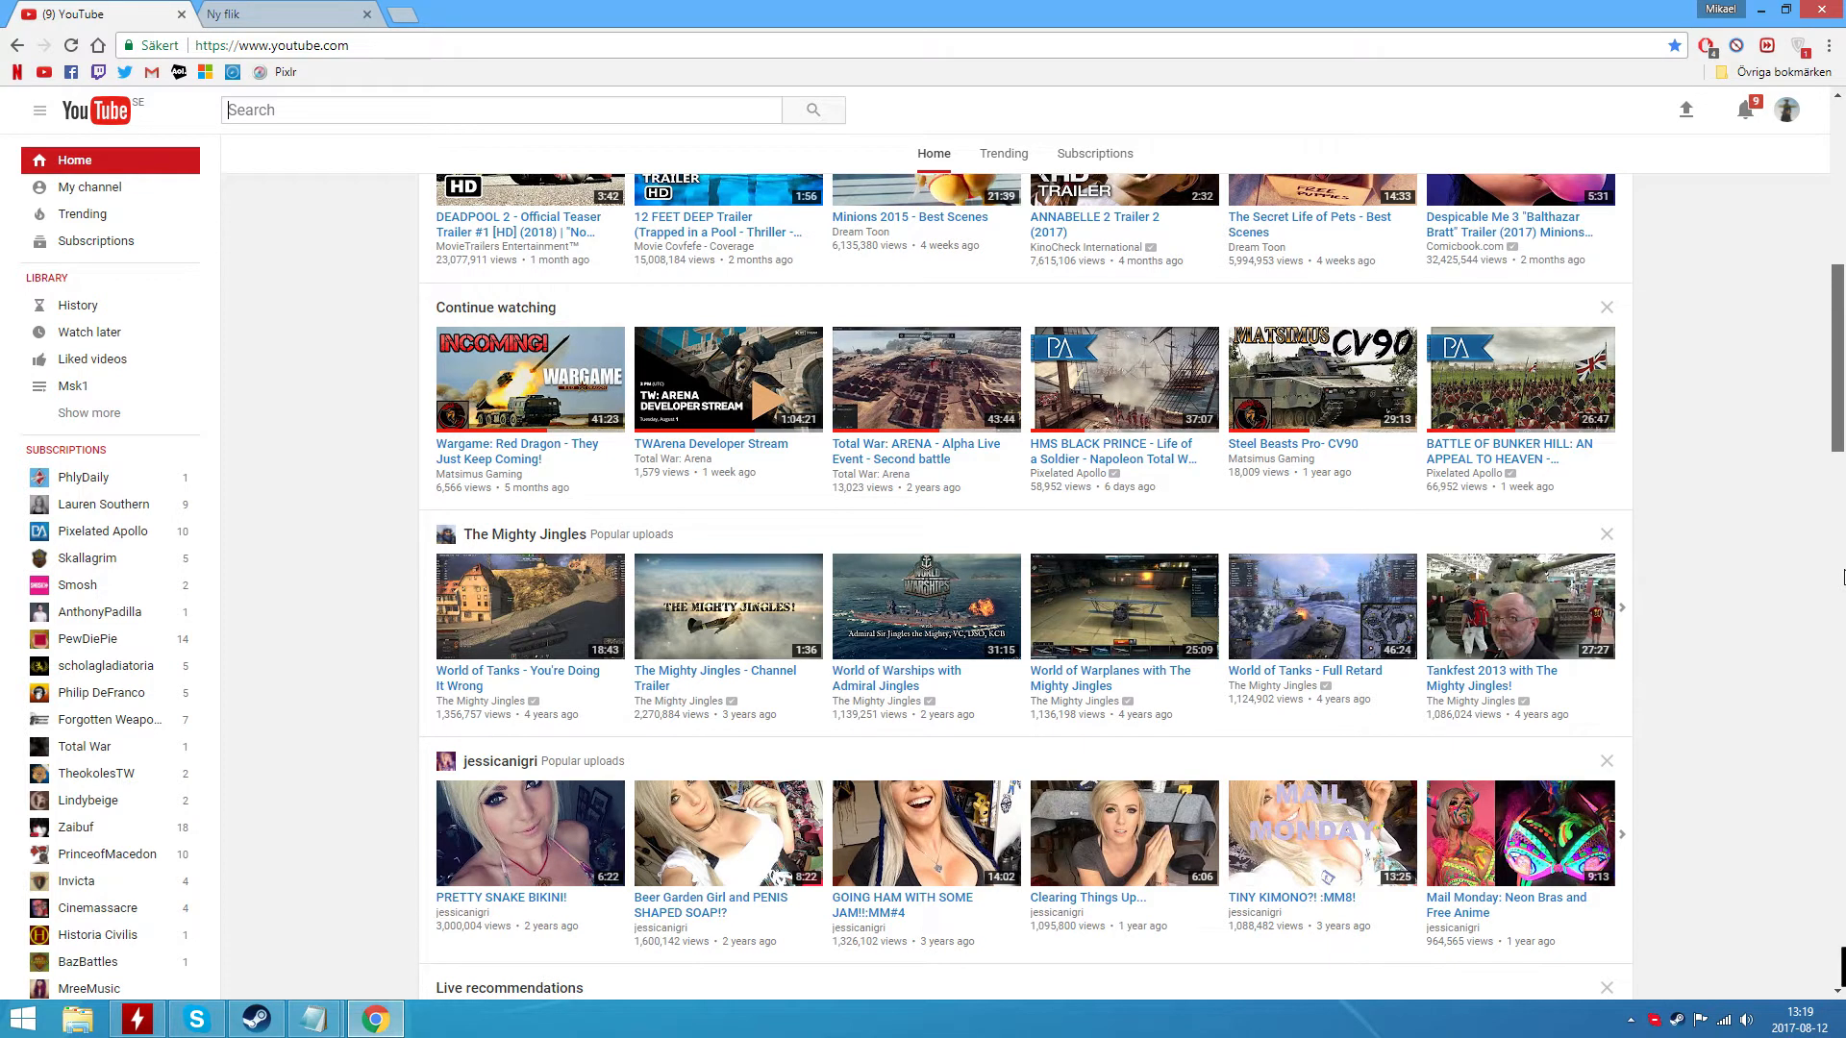
mouse_move(1780, 558)
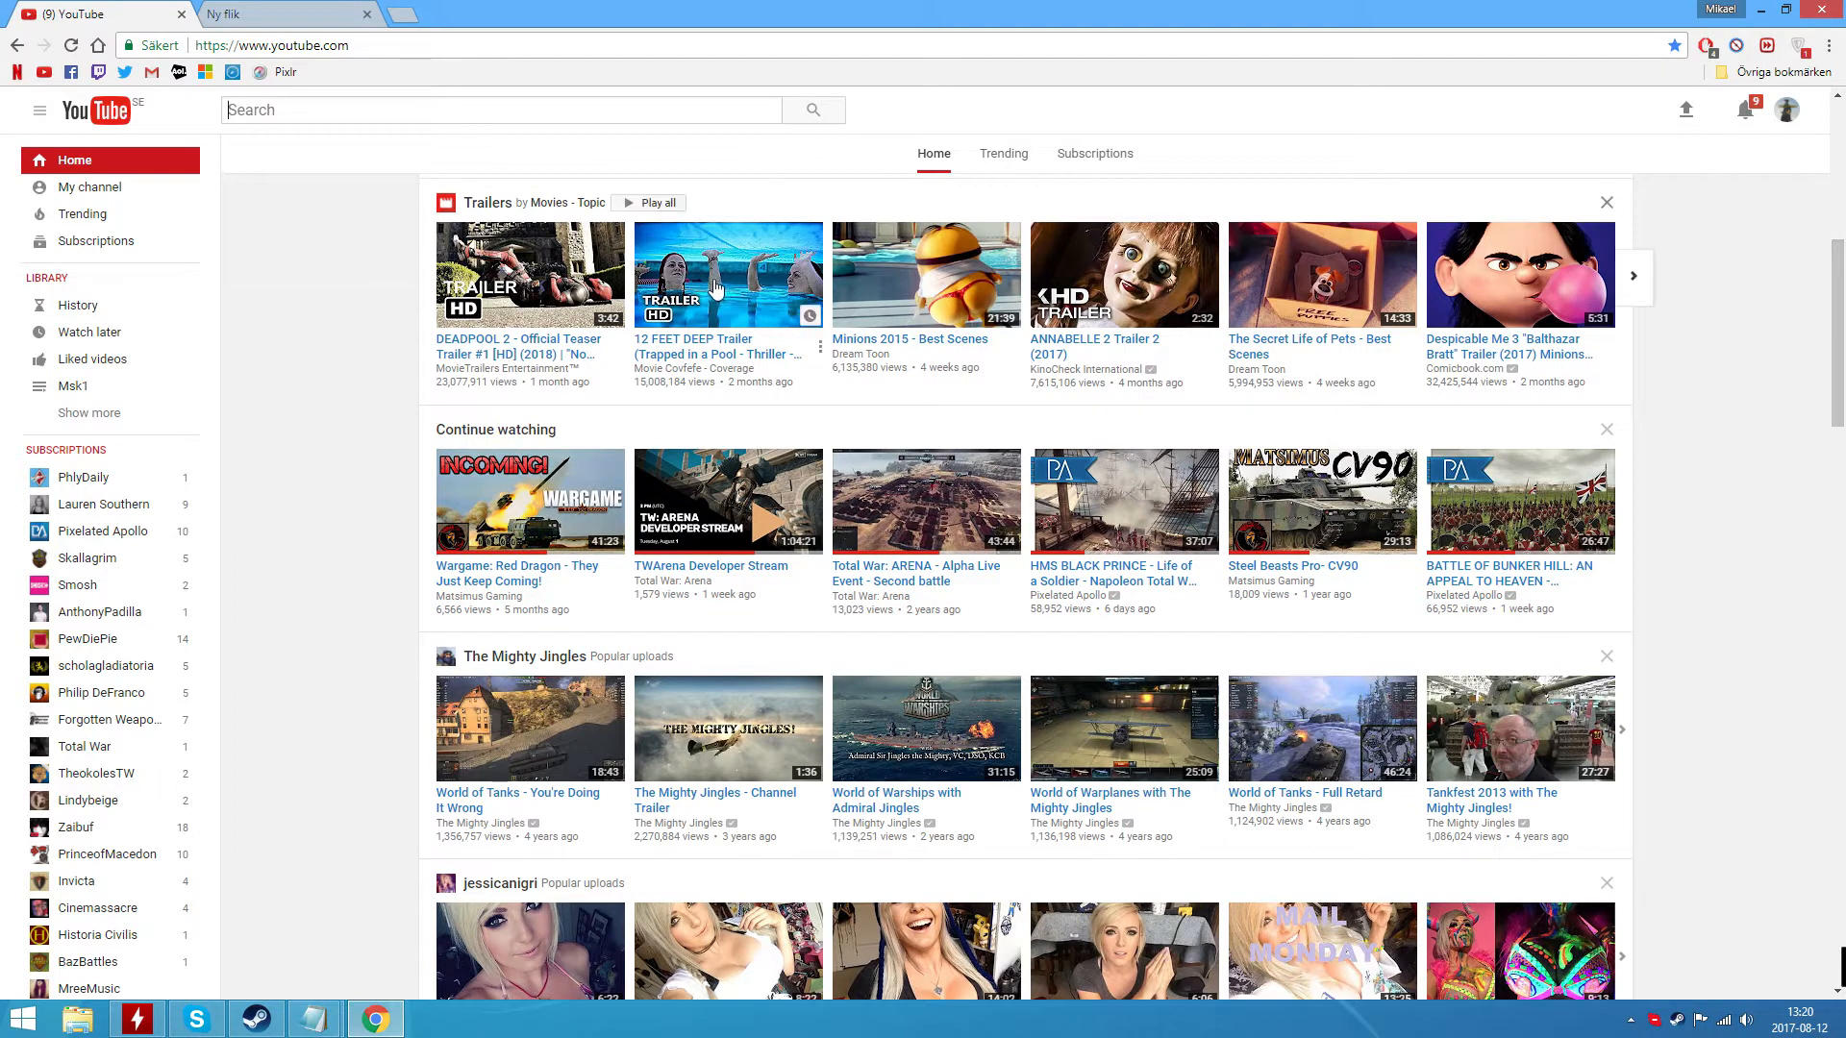
Go to youtube.com/testtube, choose 'Try new YouTube' and 'Try it now', then view the account menu.
left_click(271, 44)
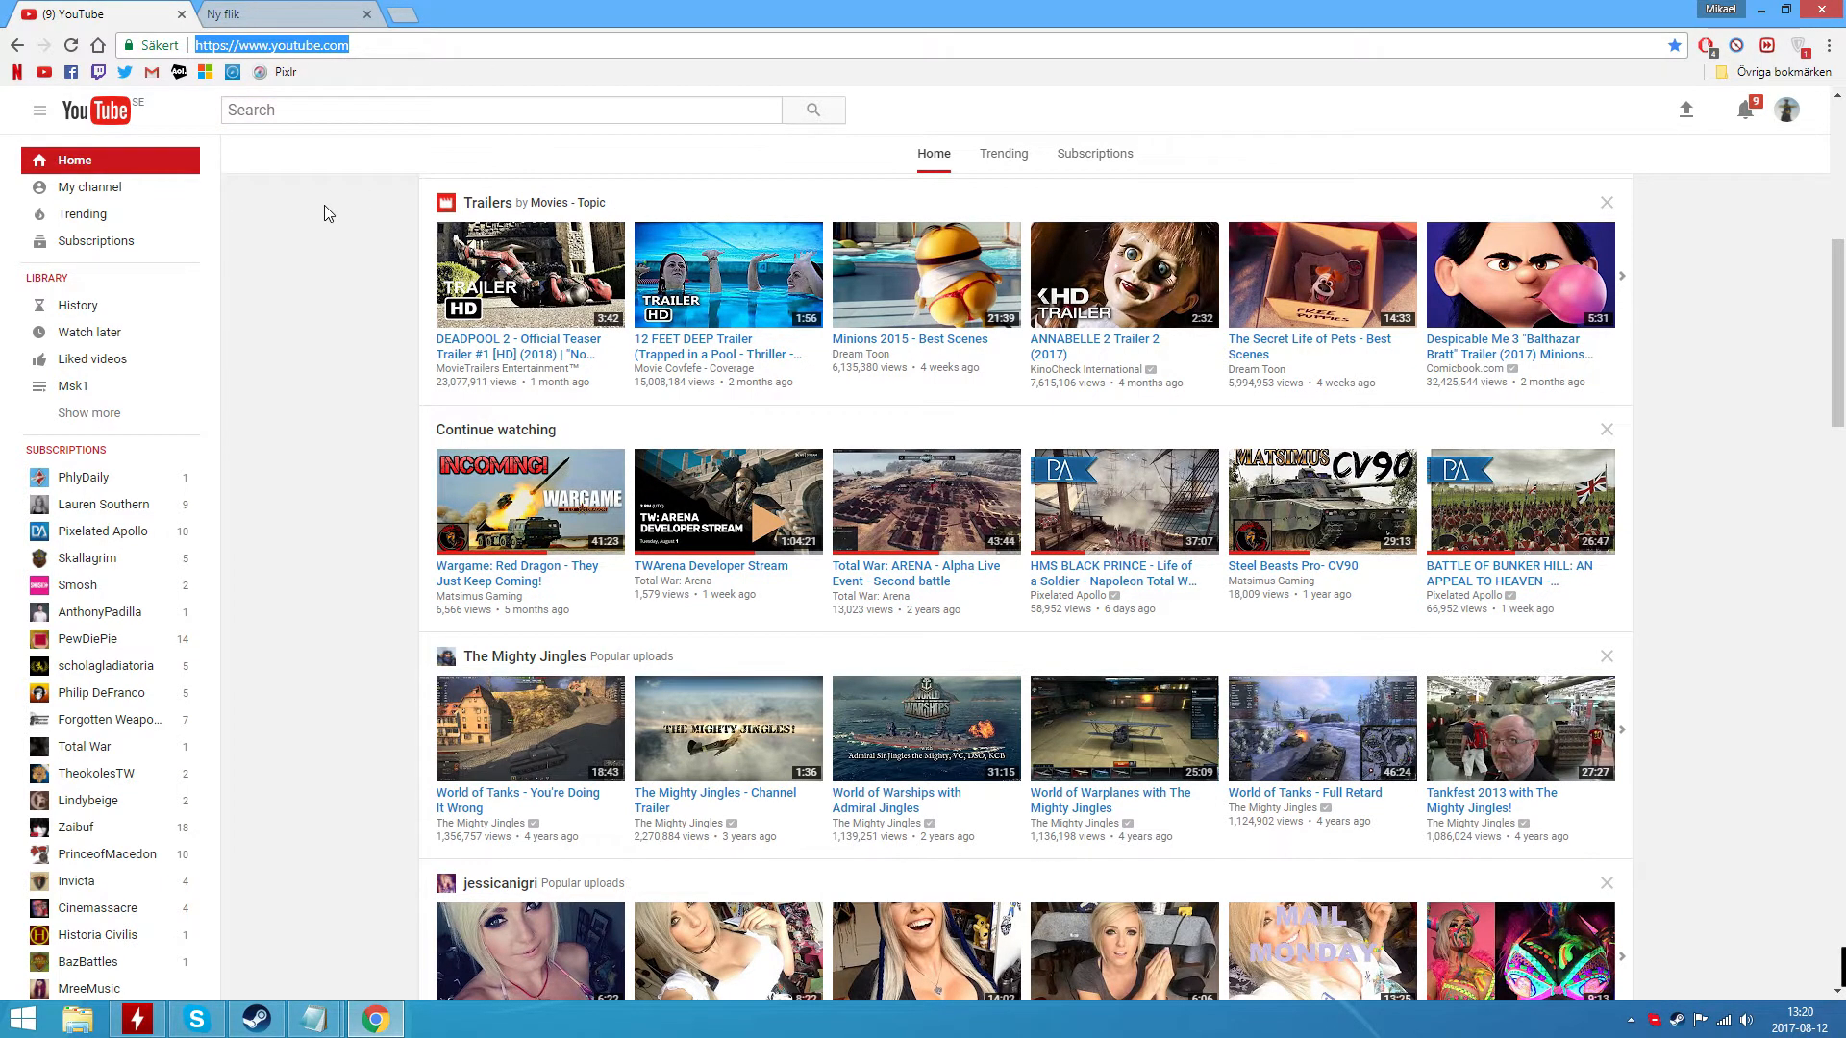
type("youtube.com/testtube")
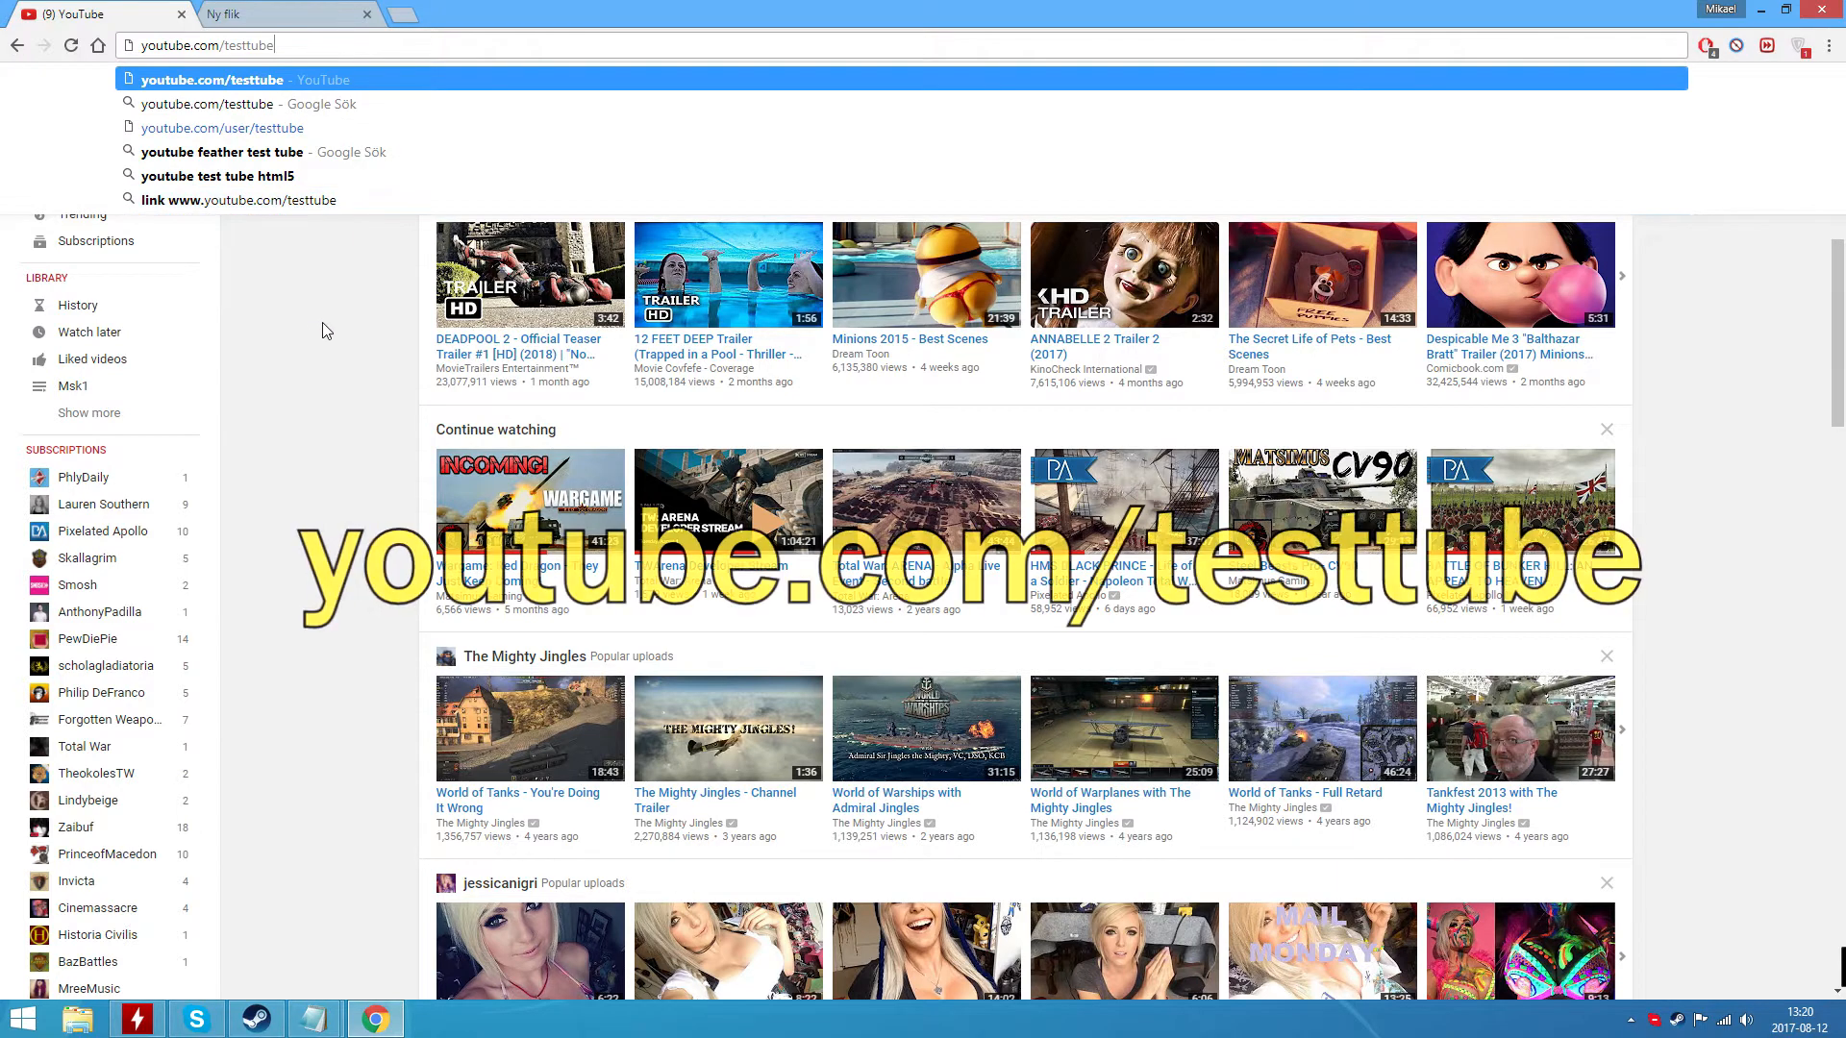
mouse_move(221, 127)
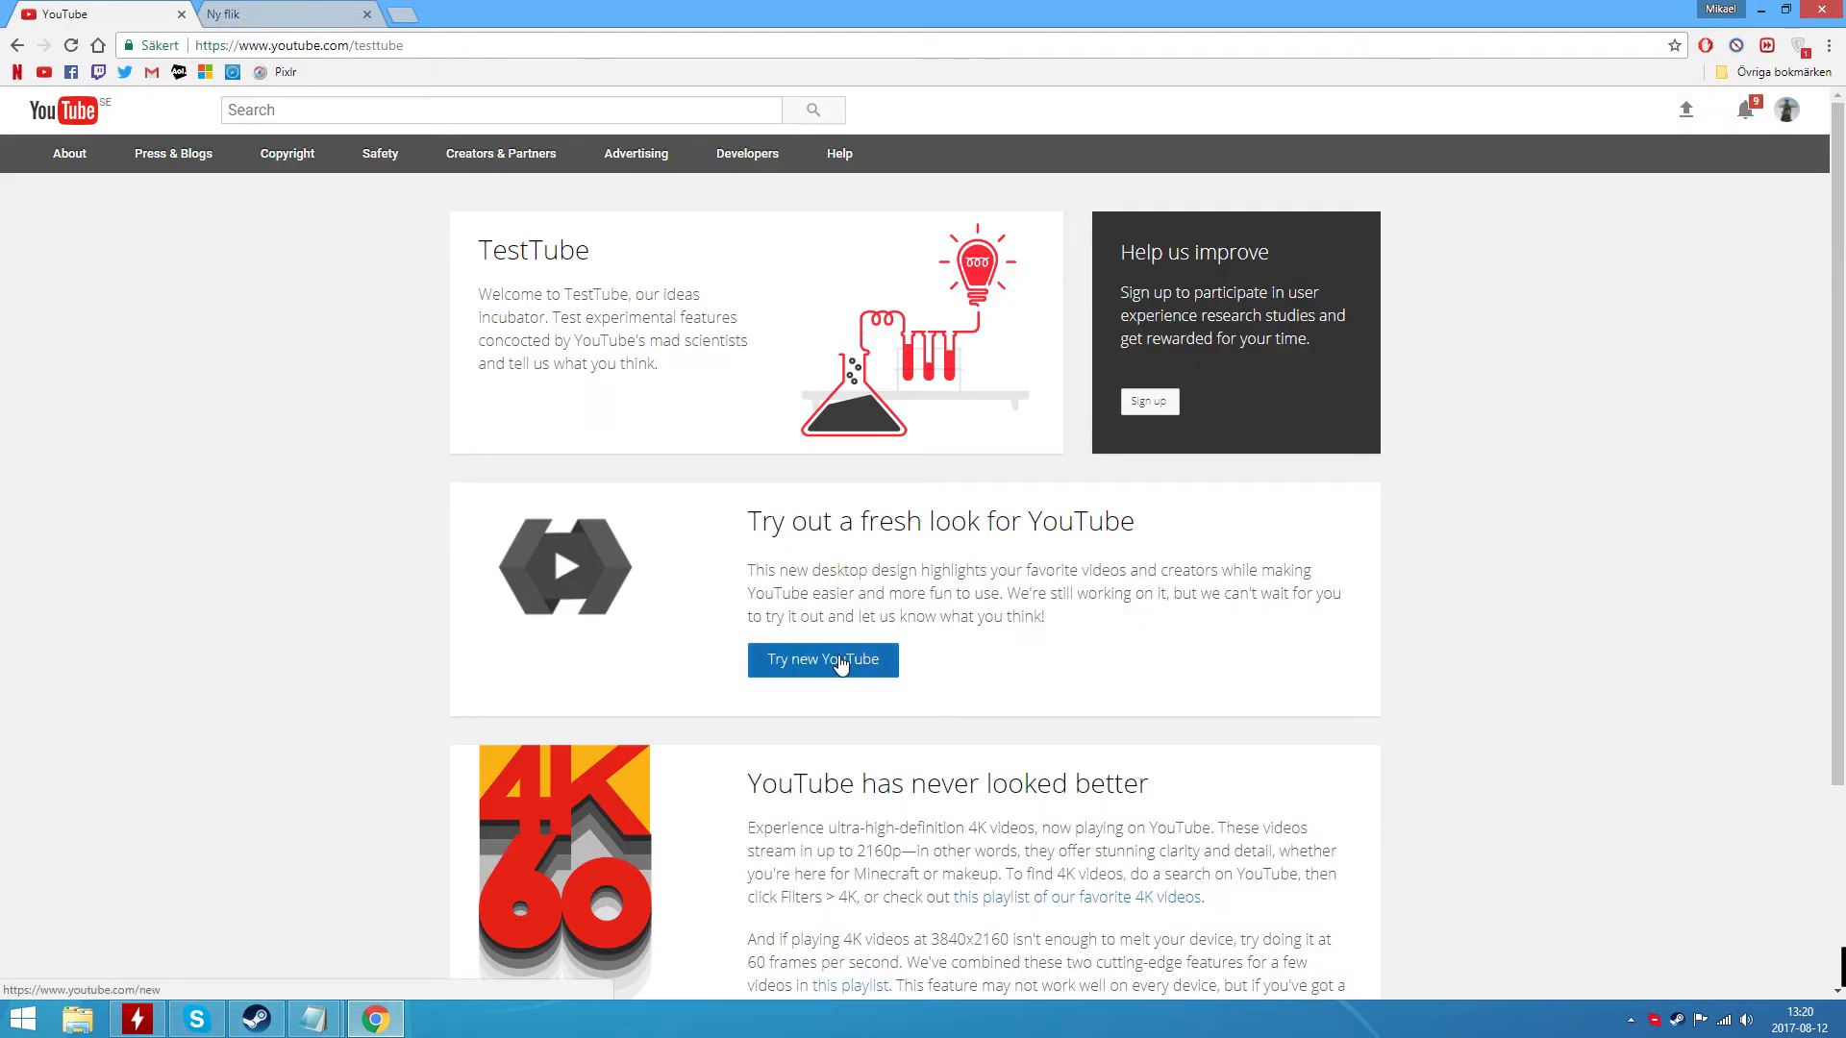
left_click(821, 660)
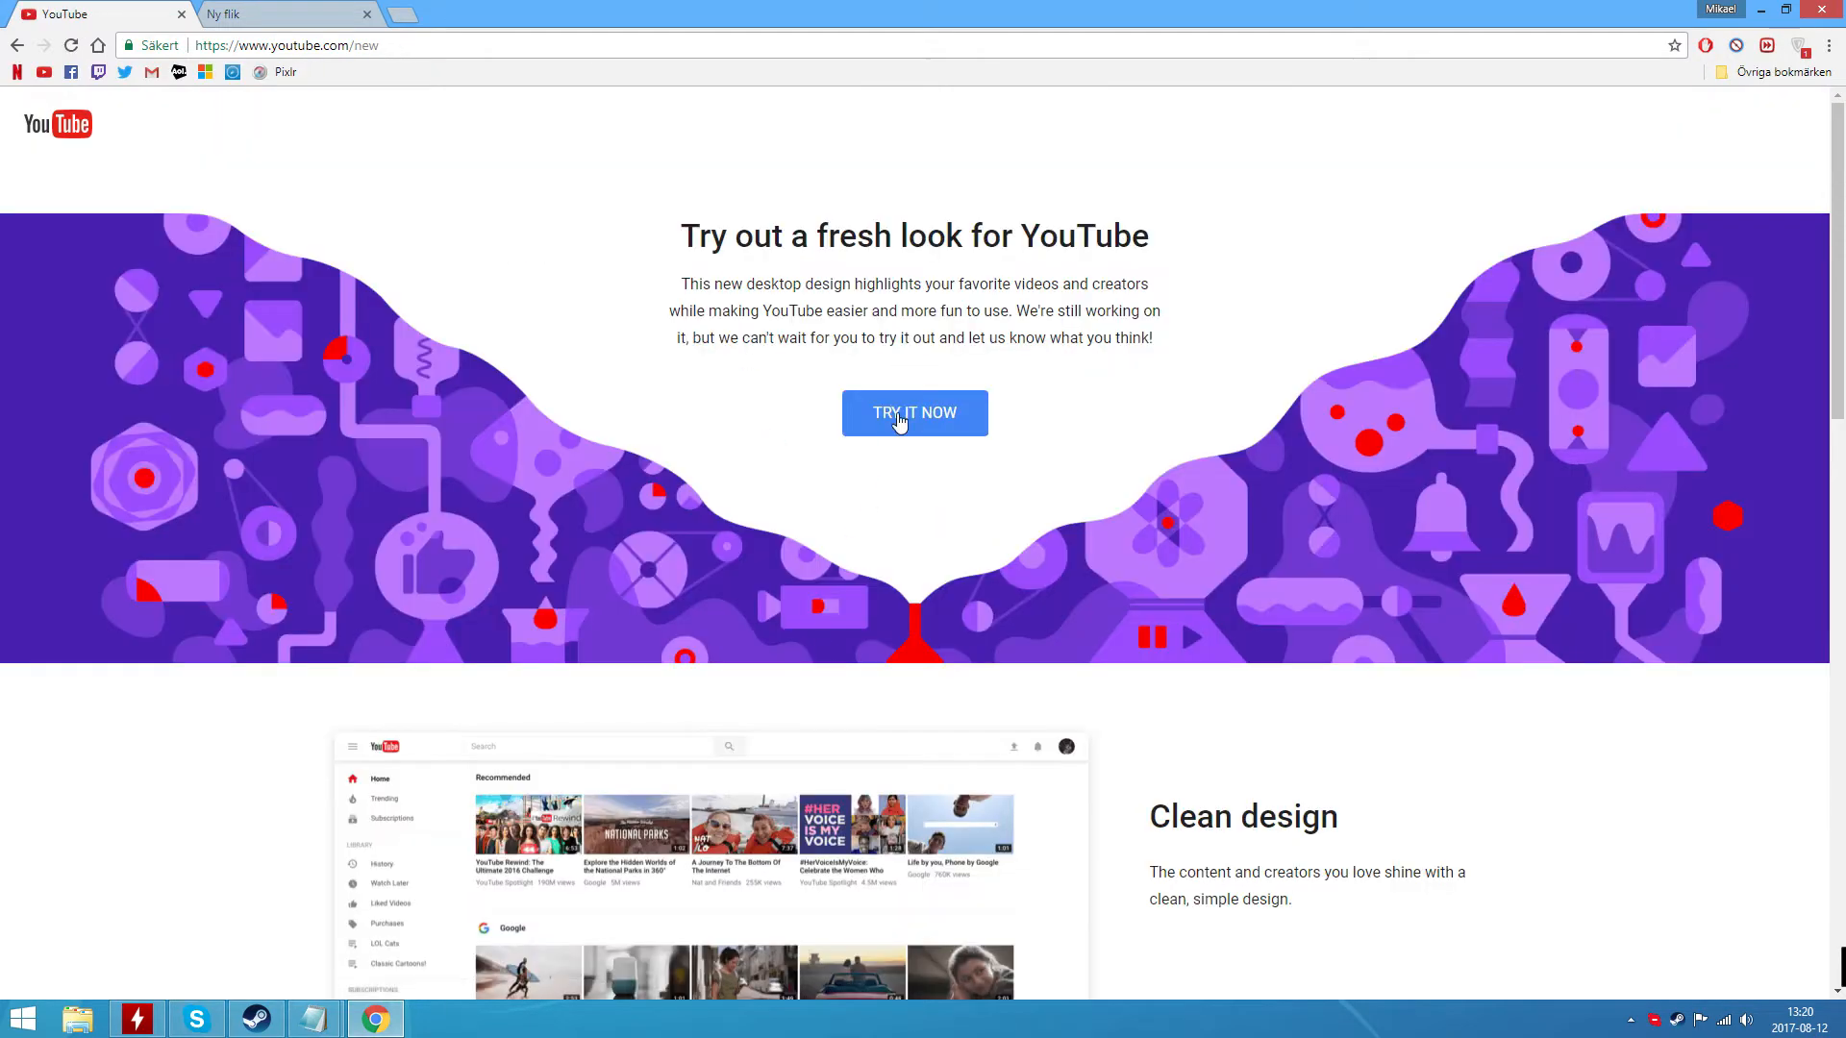
left_click(915, 413)
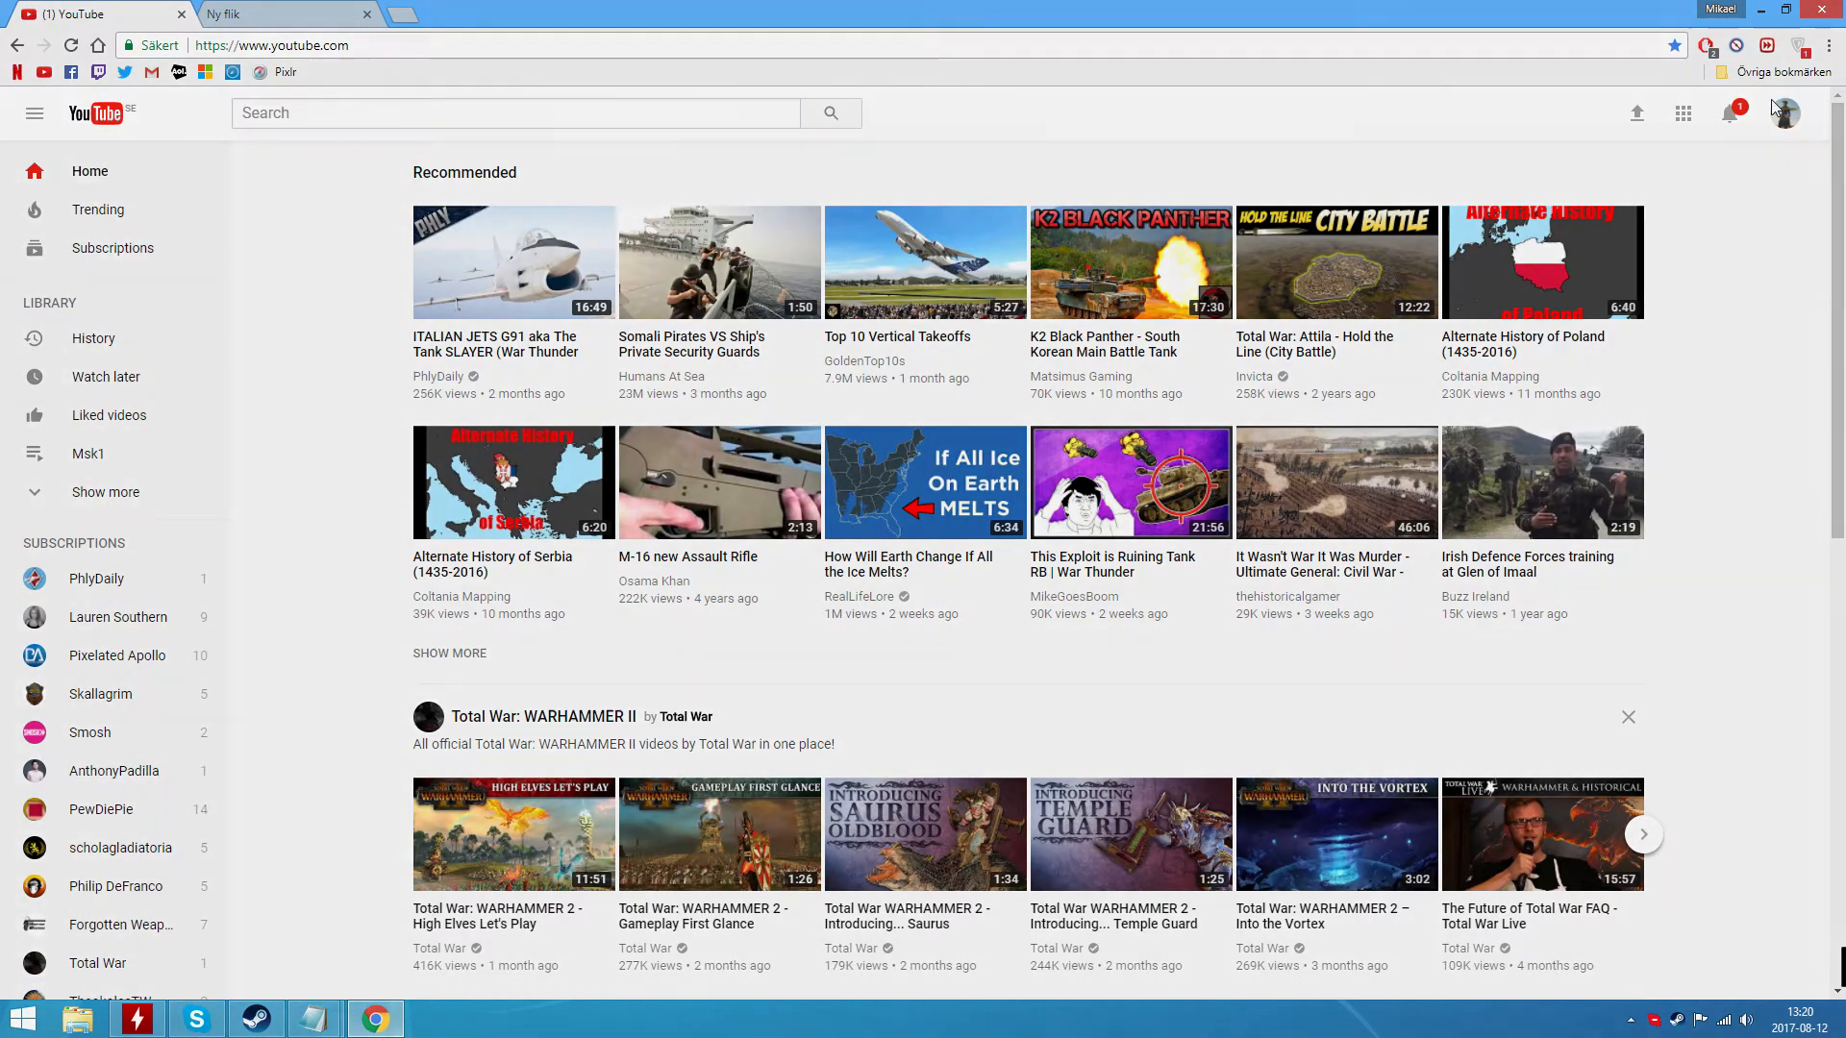
left_click(1785, 114)
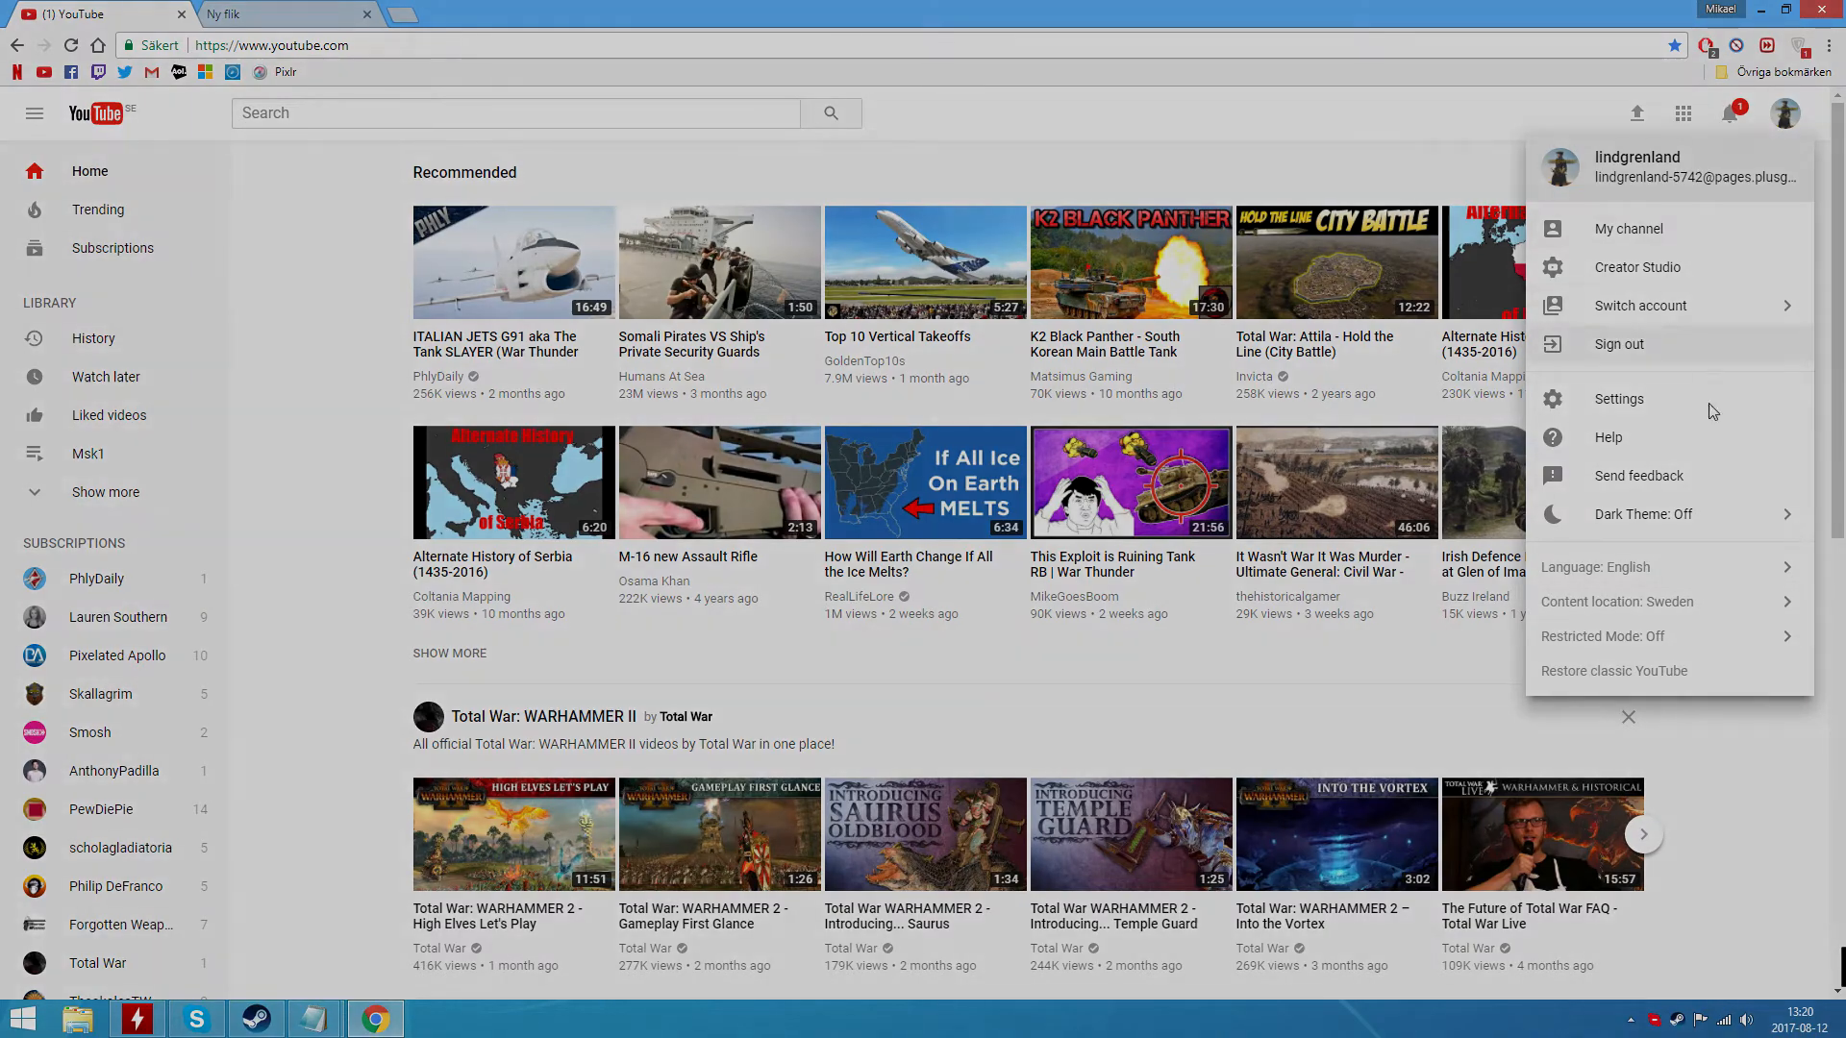